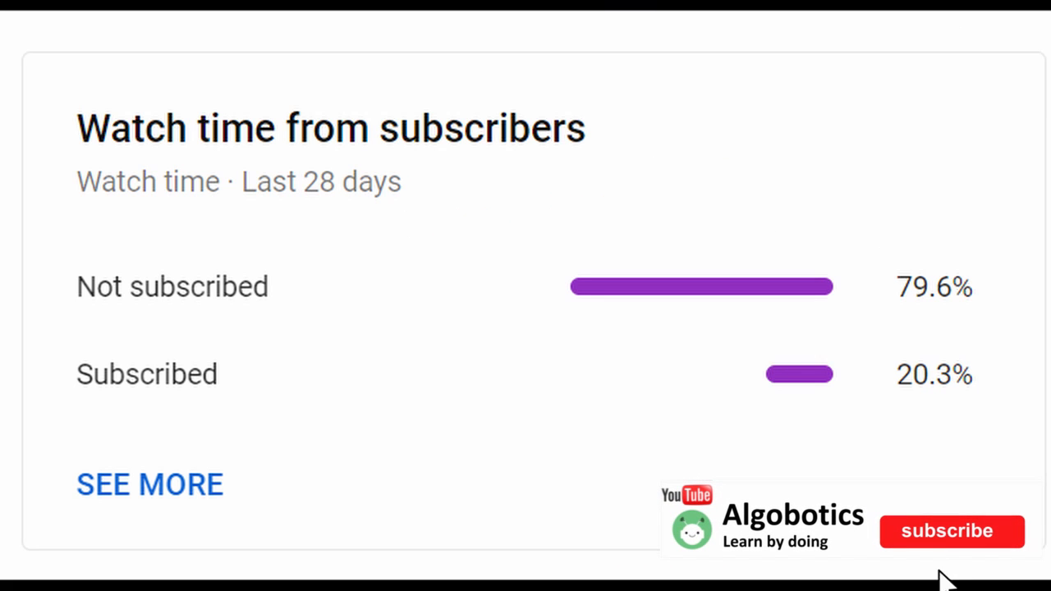
left_click(951, 531)
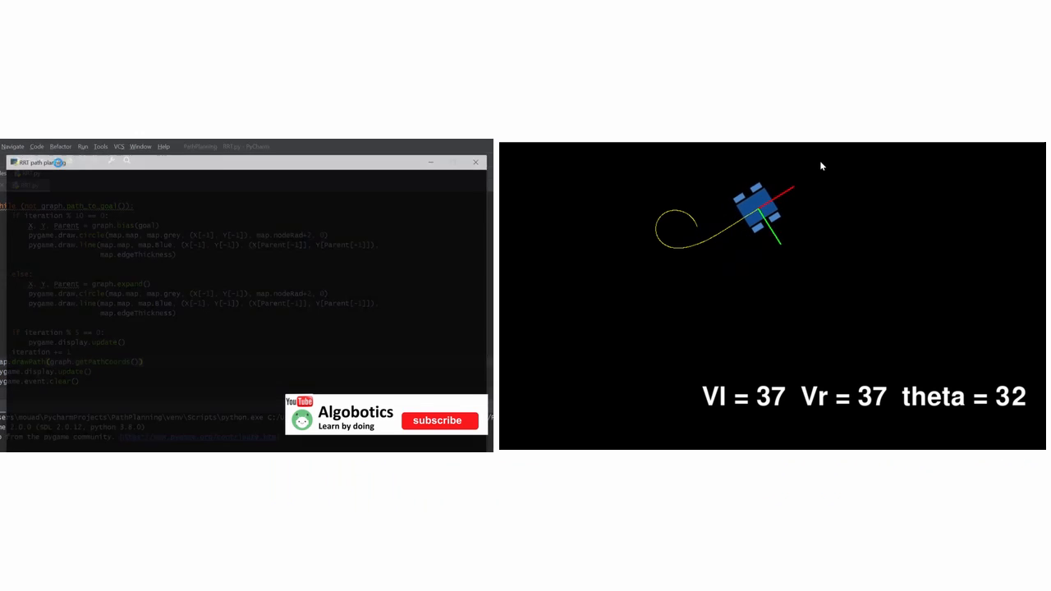
left_click(440, 421)
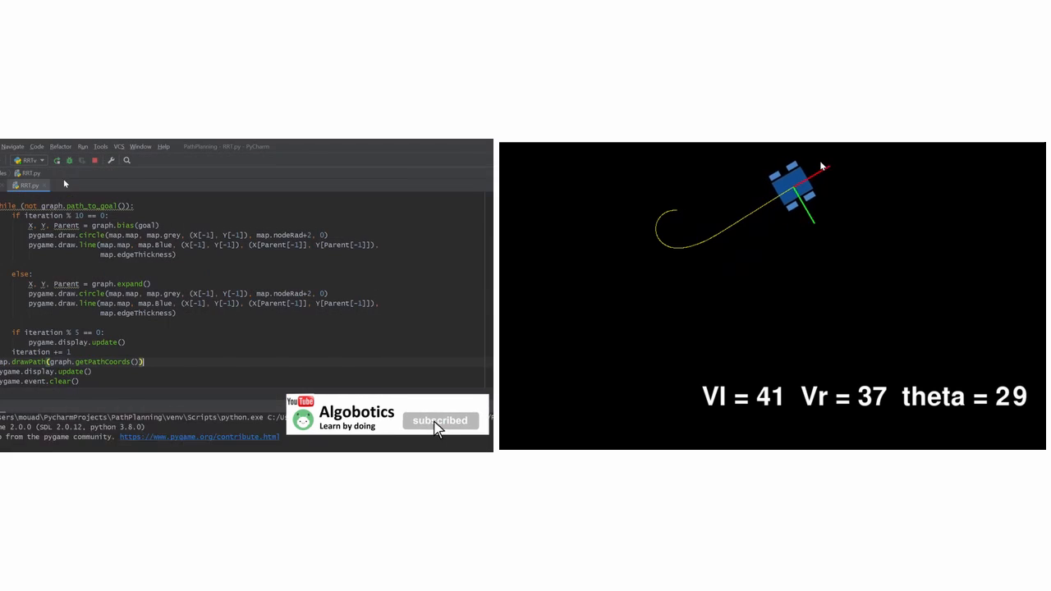